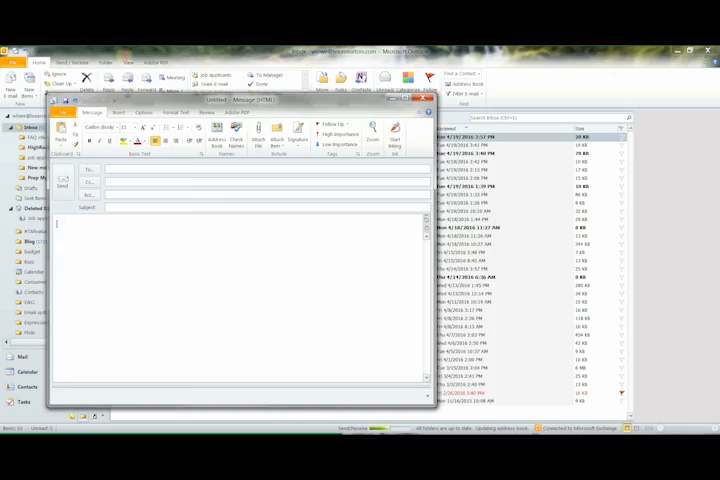
{"action": "type", "text": "Ward Lowe"}
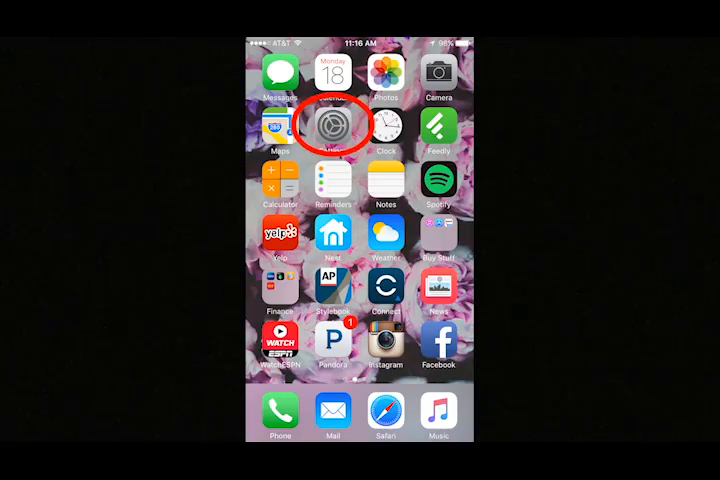
Reach the Mail signature setting via Settings > Mail, Contacts, Calendars > Signature
{"action": "left_click", "coordinate": [332, 126]}
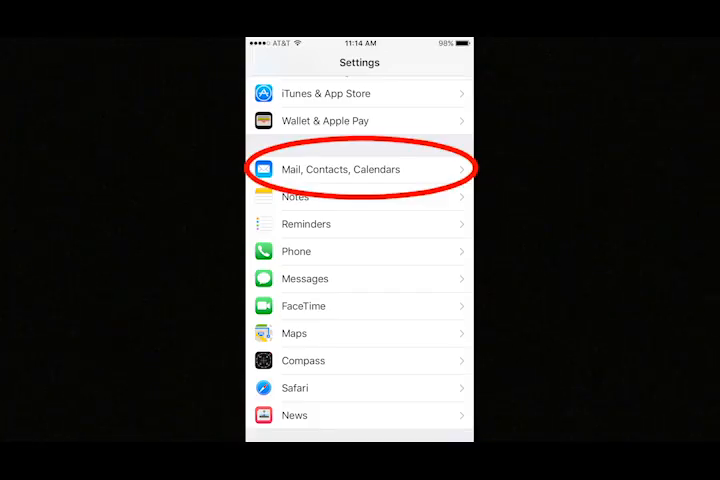
{"action": "left_click", "coordinate": [340, 168]}
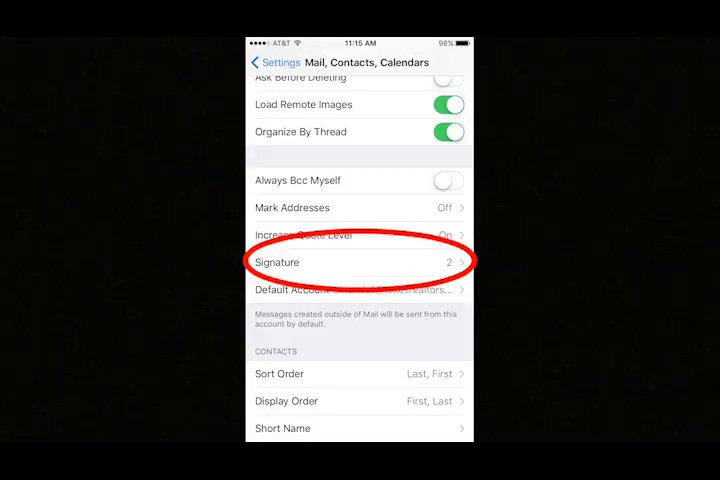
{"action": "left_click", "coordinate": [360, 262]}
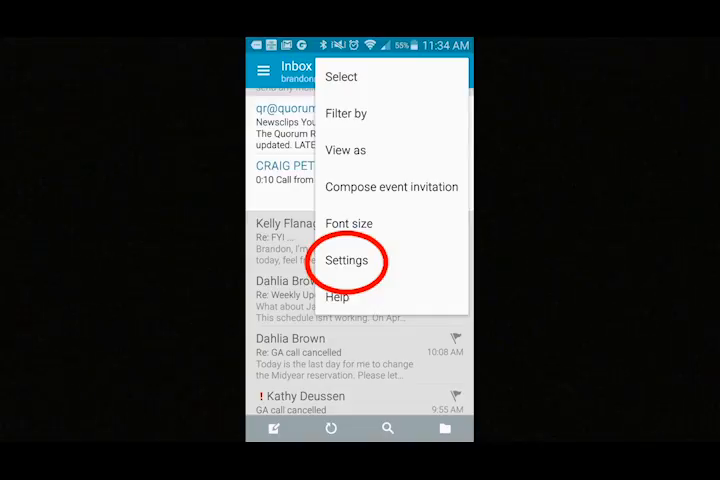
Reach the account's signature setting via the Email app's Settings > Manage accounts > account
{"action": "left_click", "coordinate": [346, 260]}
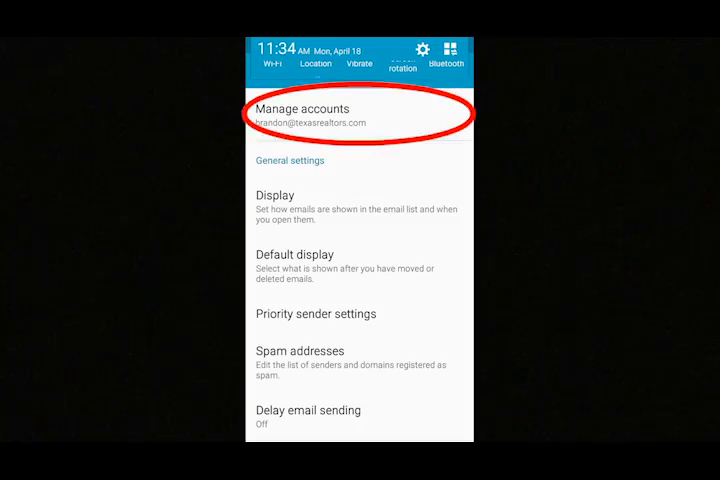
{"action": "left_click", "coordinate": [300, 116]}
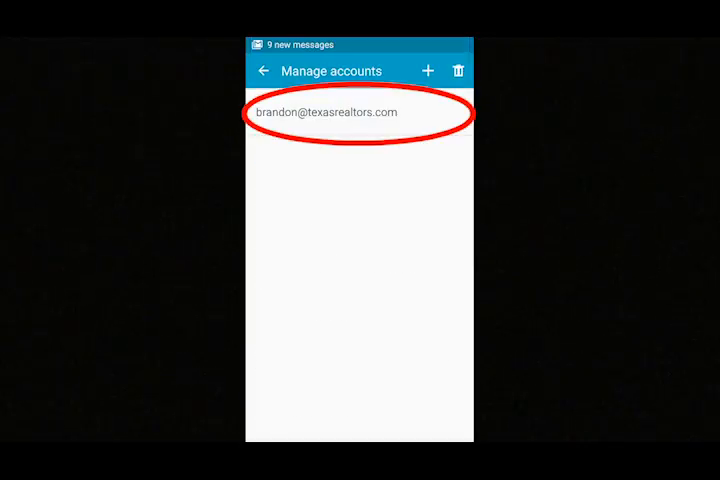
{"action": "left_click", "coordinate": [324, 112]}
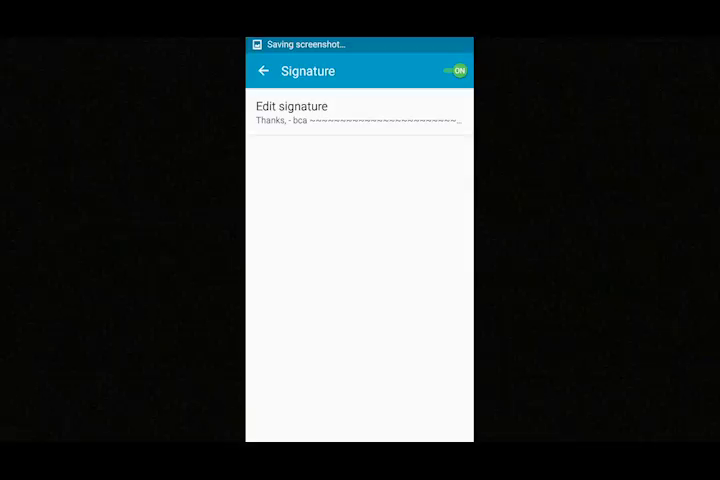